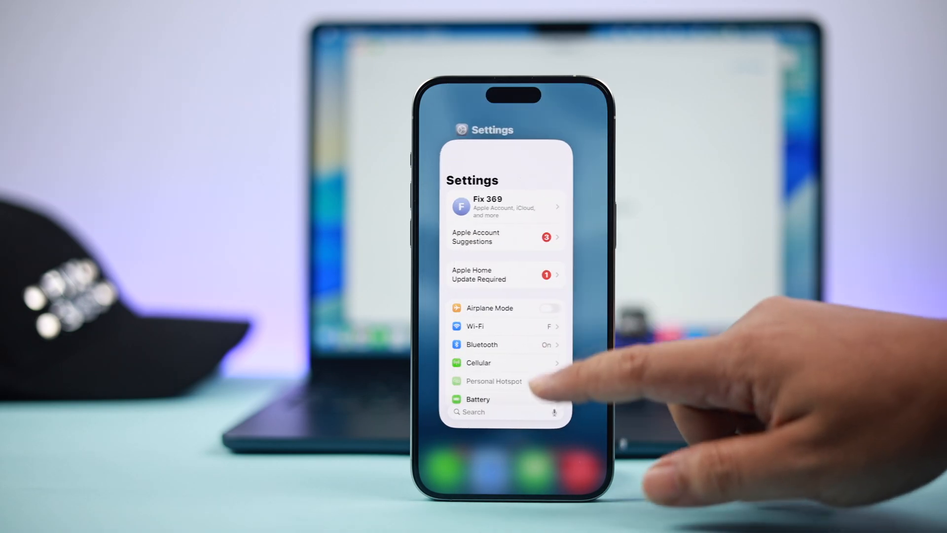
- Force-close the running apps from the iPhone App Switcher, leaving only Settings
left_click(179, 84)
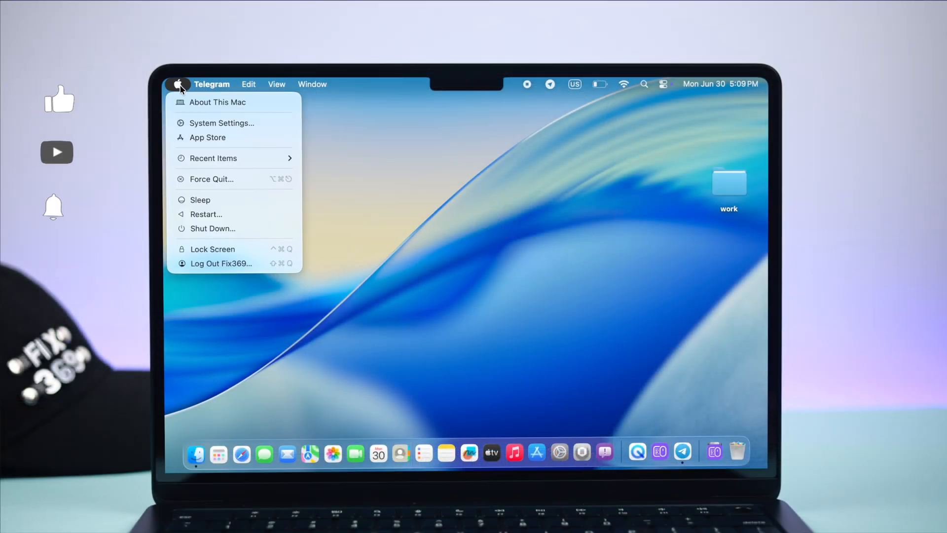
- Force-quit Telegram from the macOS Force Quit Applications window
left_click(210, 179)
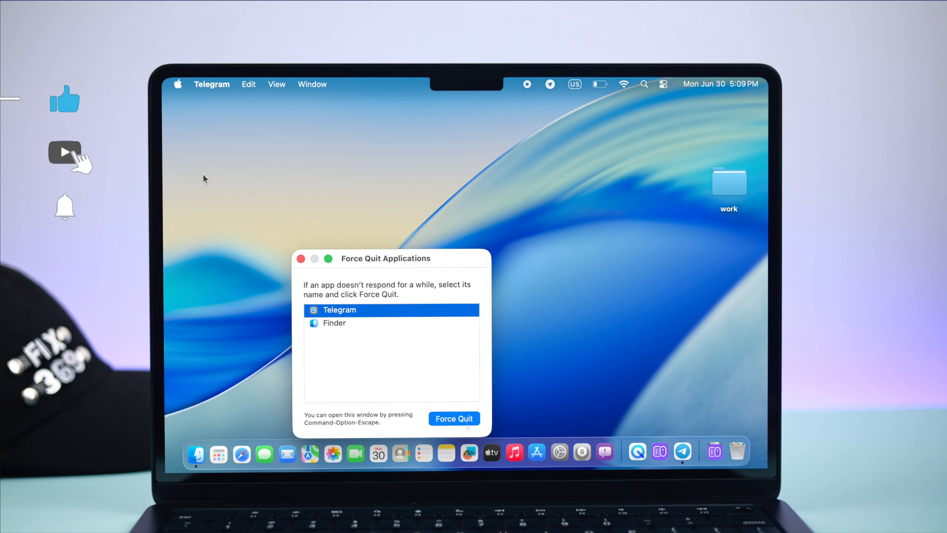
left_click(453, 419)
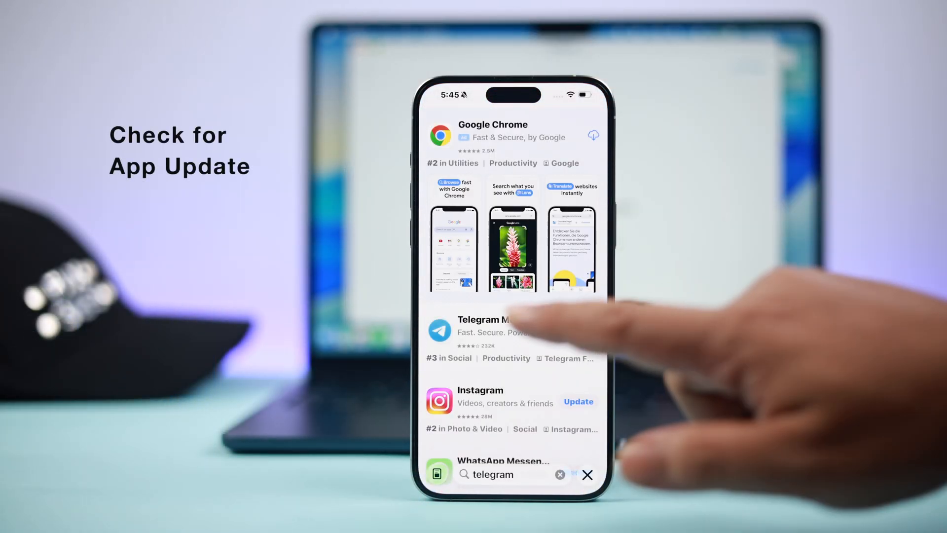
- Check Telegram Messenger's App Store listing for an available update
left_click(489, 326)
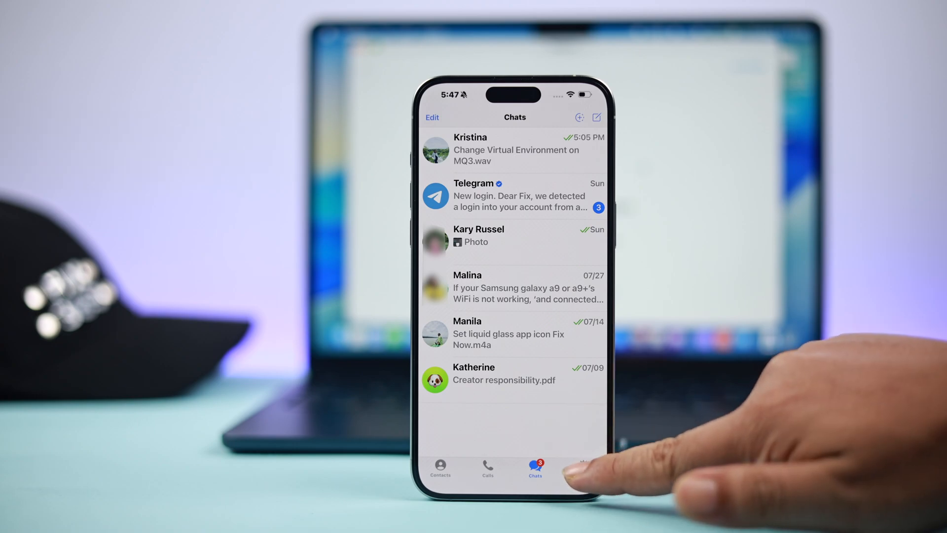
- Terminate all other Telegram sessions from Settings > Devices, keeping only this iPhone
left_click(582, 468)
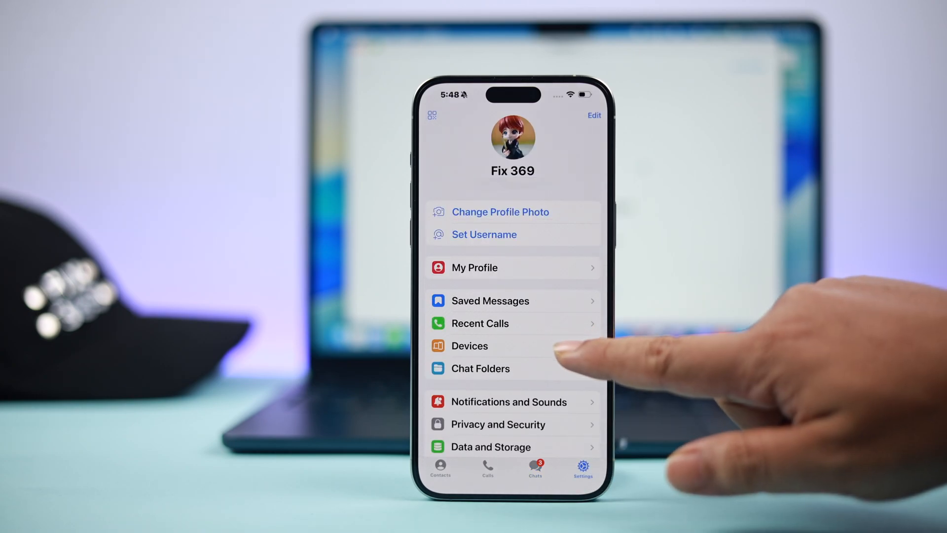
left_click(469, 345)
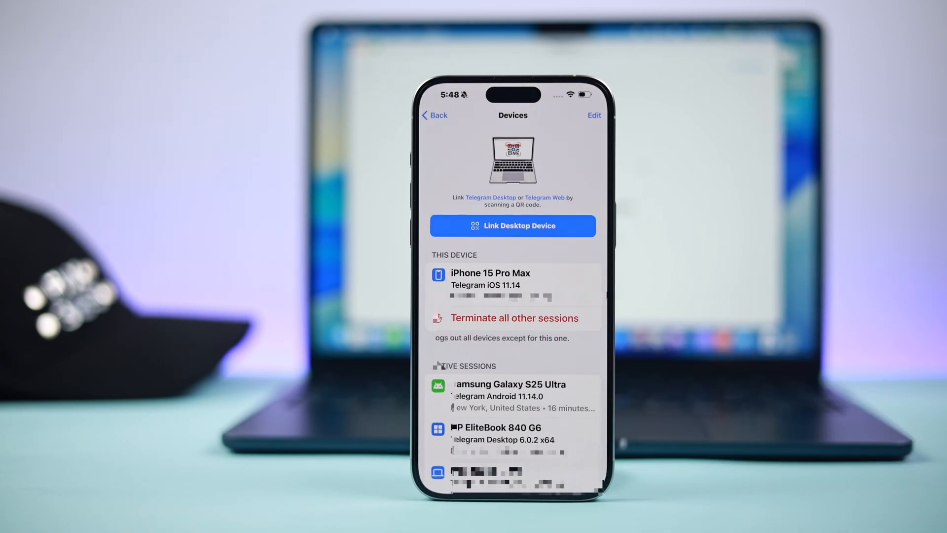
left_click(514, 318)
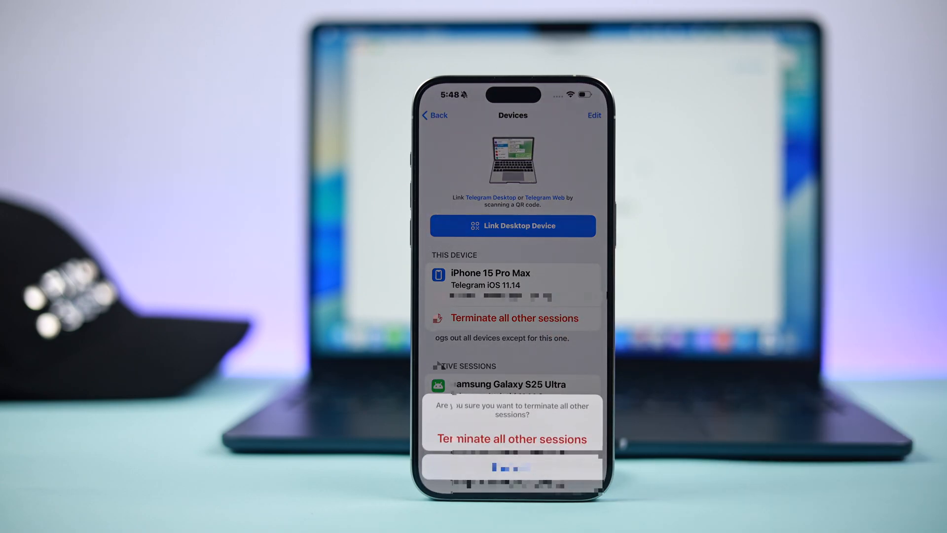
left_click(511, 439)
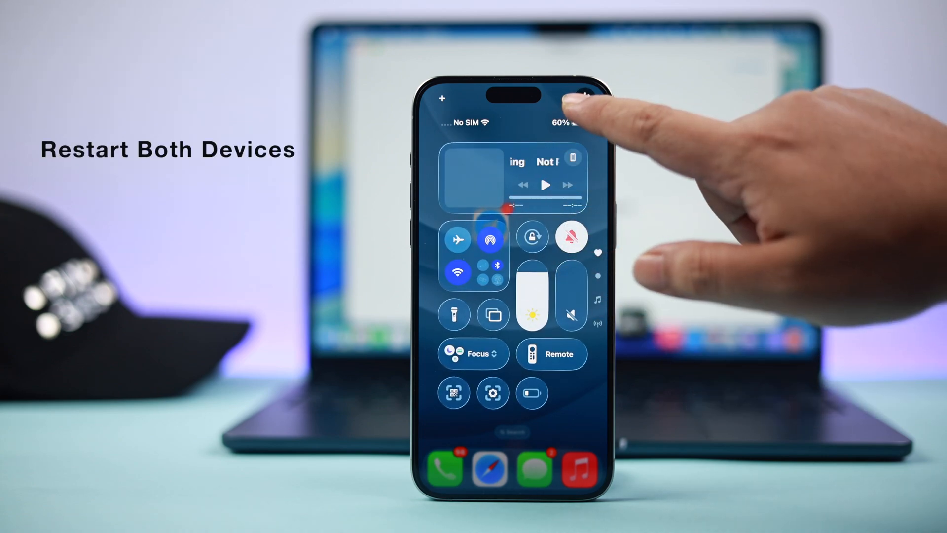
- Restart the iPhone from Control Center, then relaunch Telegram from the Mac's Dock
left_click(588, 105)
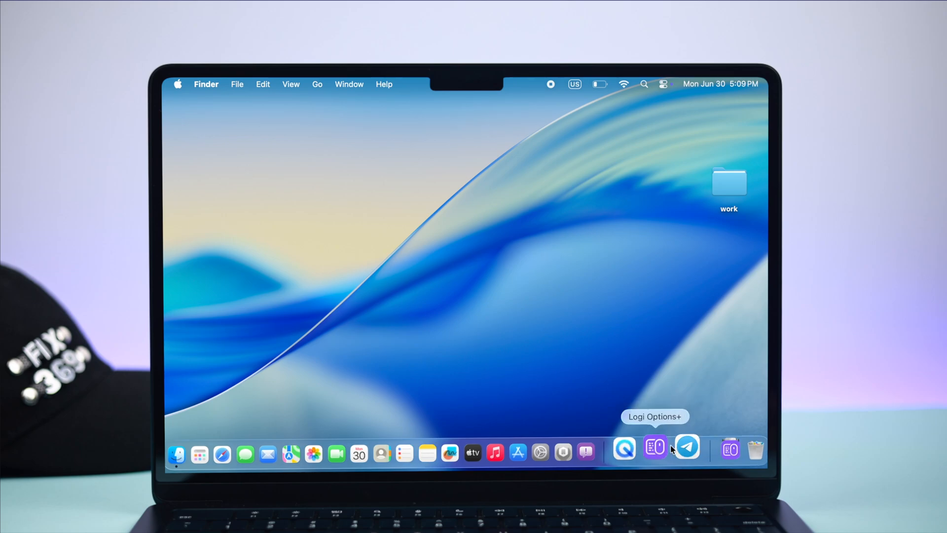
left_click(686, 447)
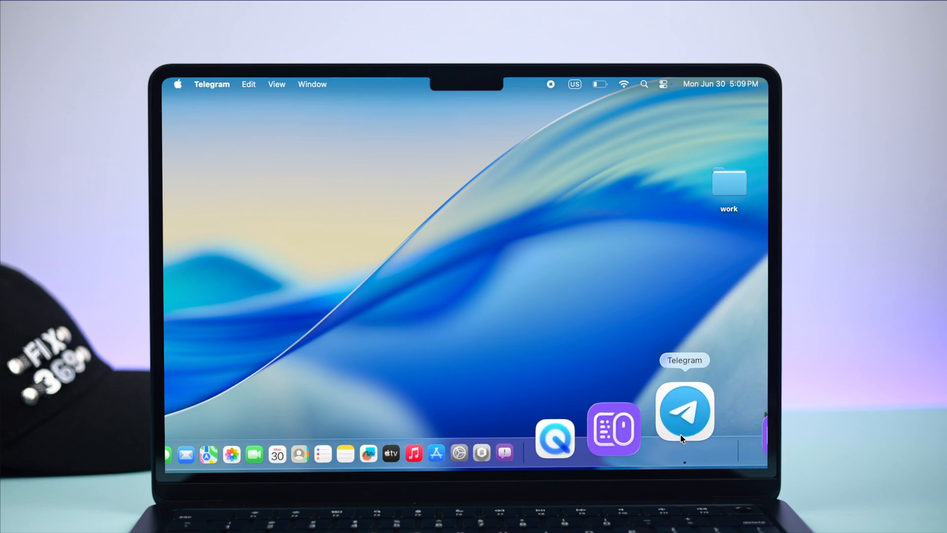